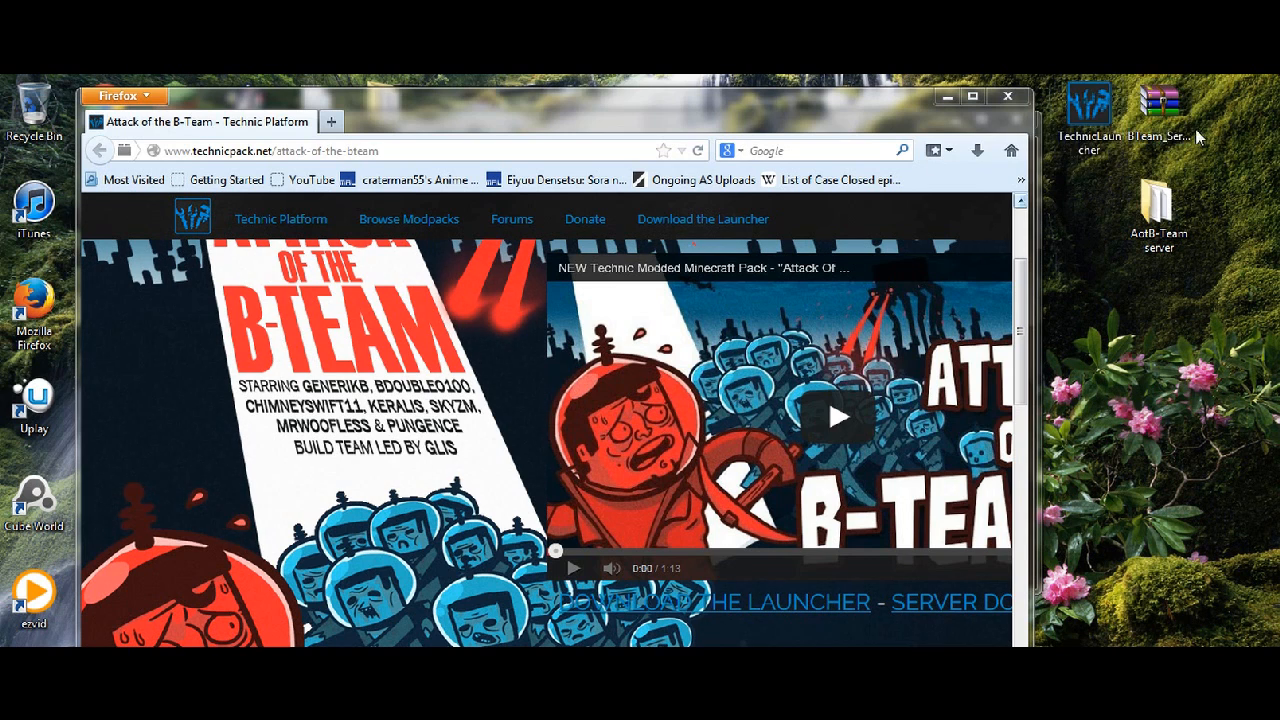
- Open the downloaded BTeam server zip archive from the desktop in WinRAR
click(1088, 108)
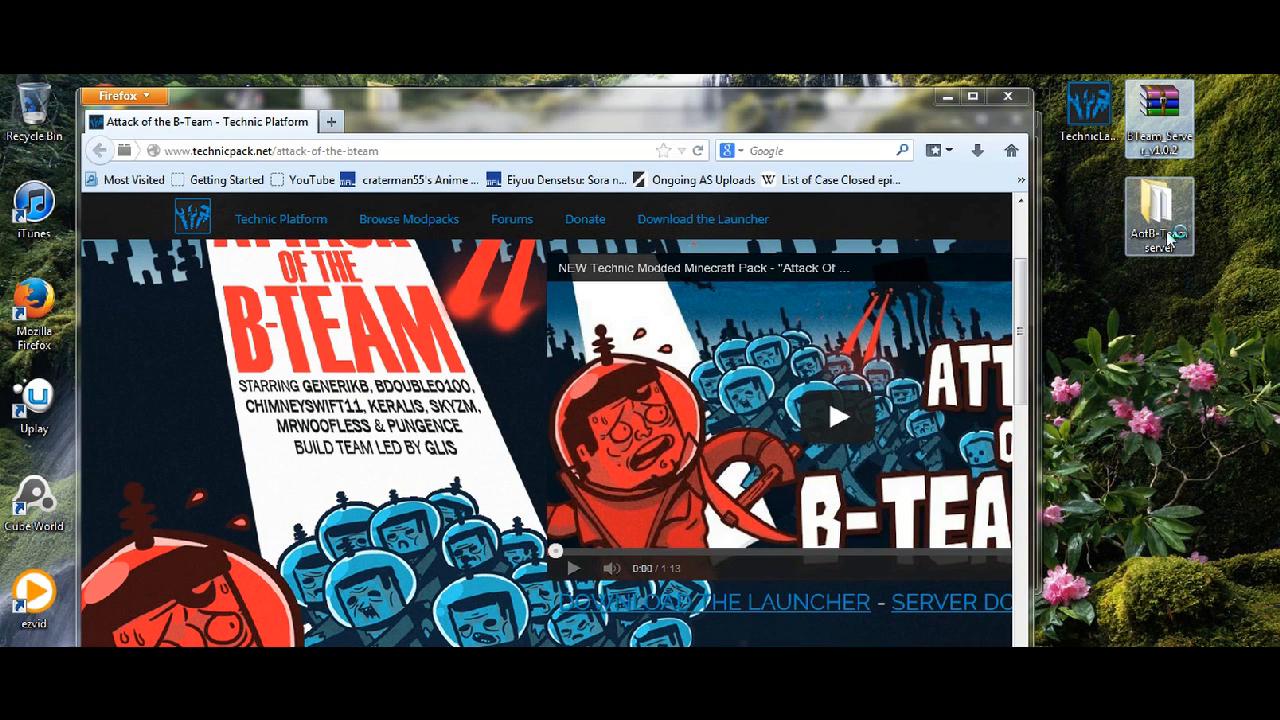
double_click(1158, 112)
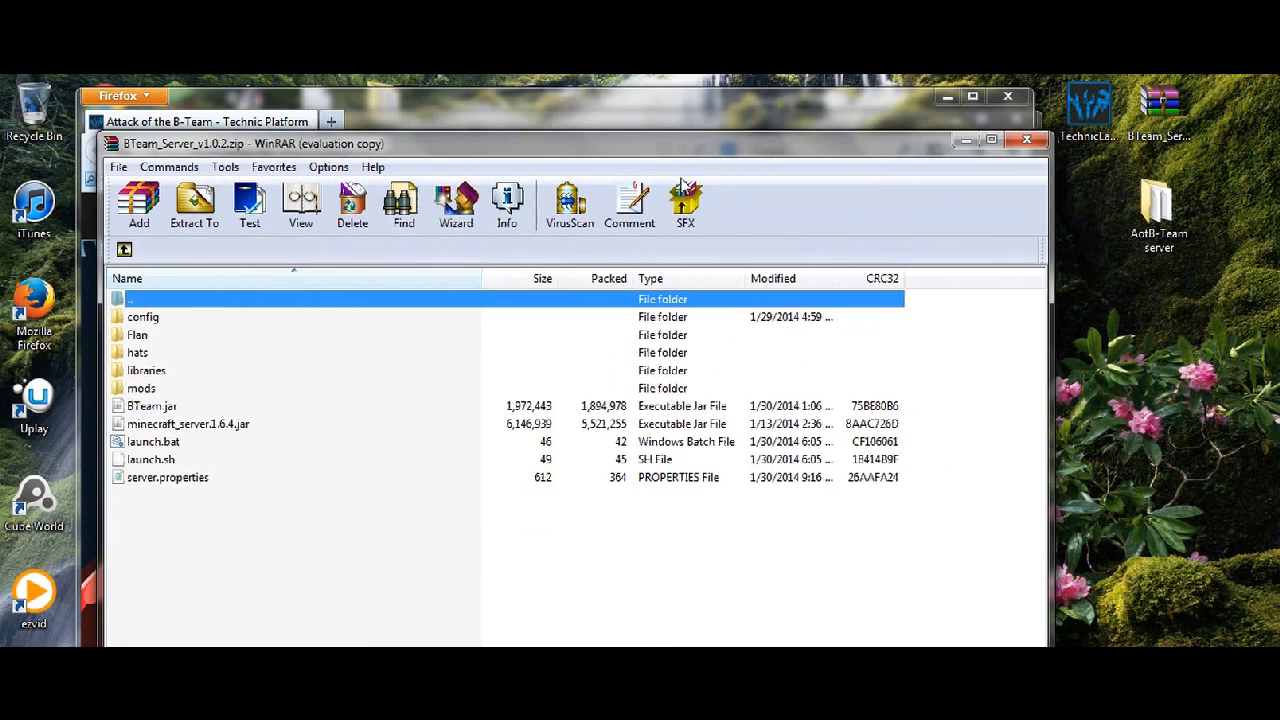
- Close the WinRAR archive window, returning to the Attack of the B-Team page
key(ctrl+a)
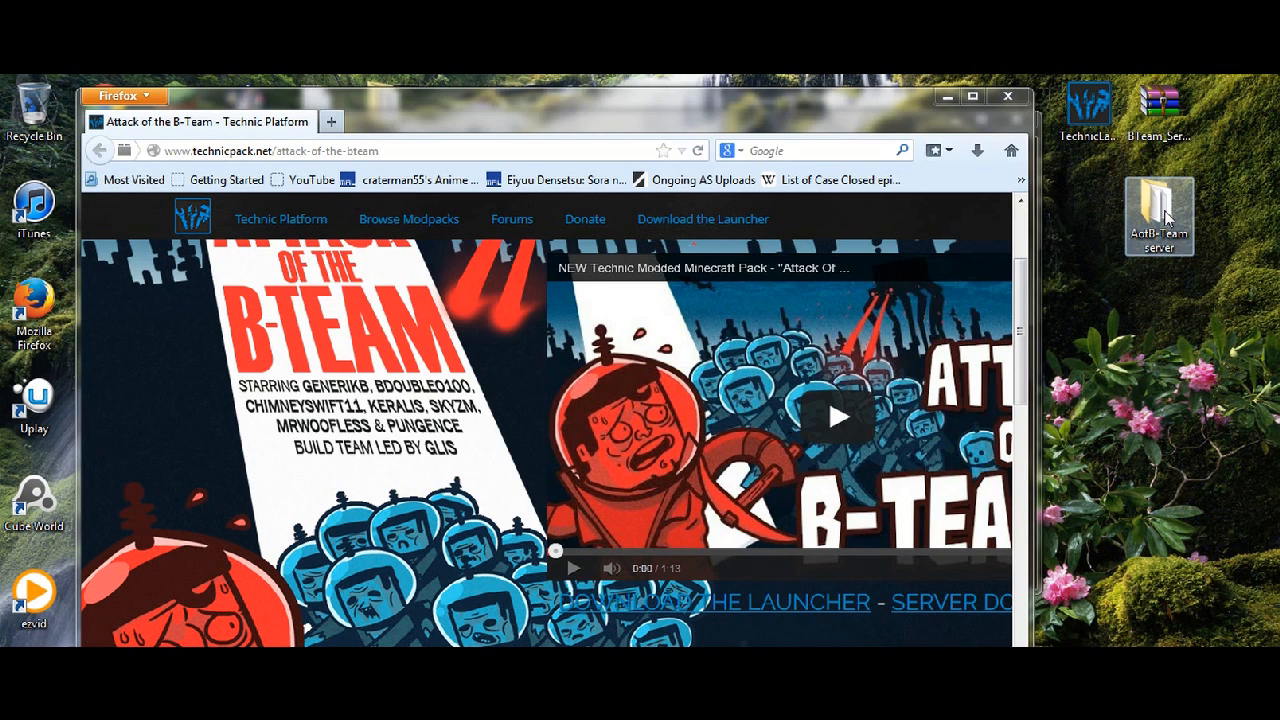
- Run launch.bat from the AotB-Team server folder and open server.properties in Notepad
double_click(1158, 210)
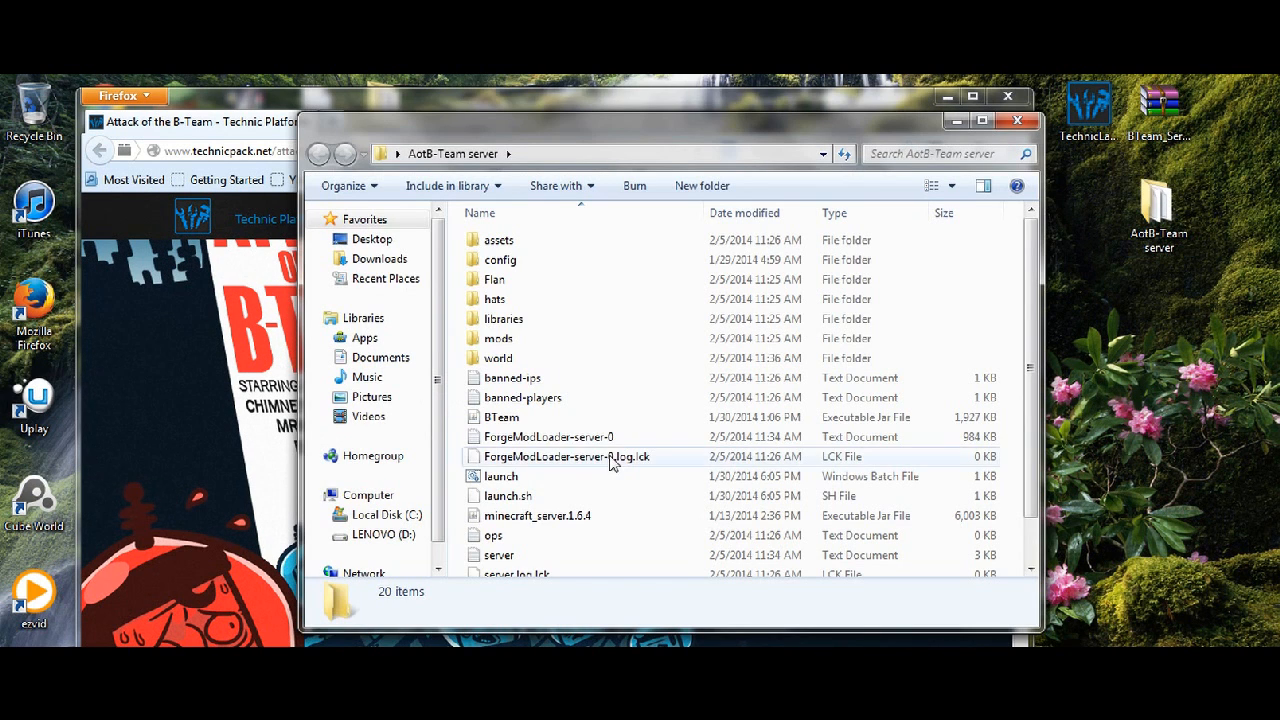
scroll(down, 3)
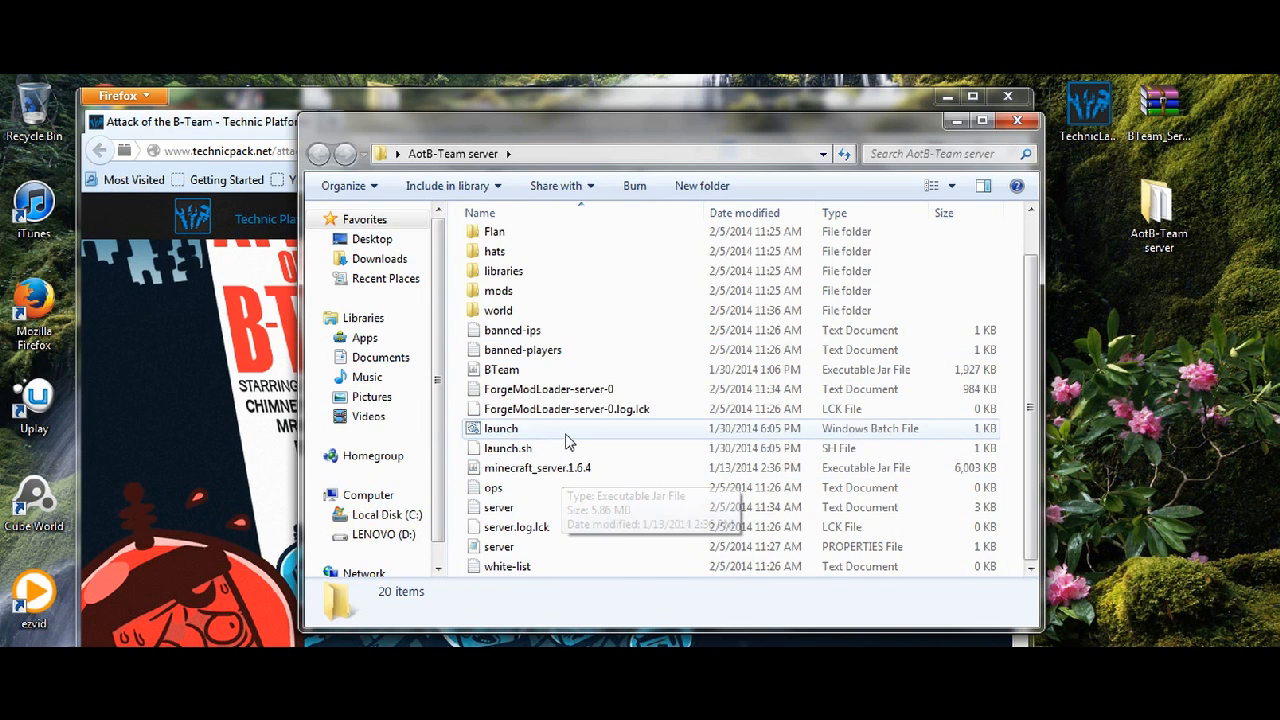
double_click(500, 428)
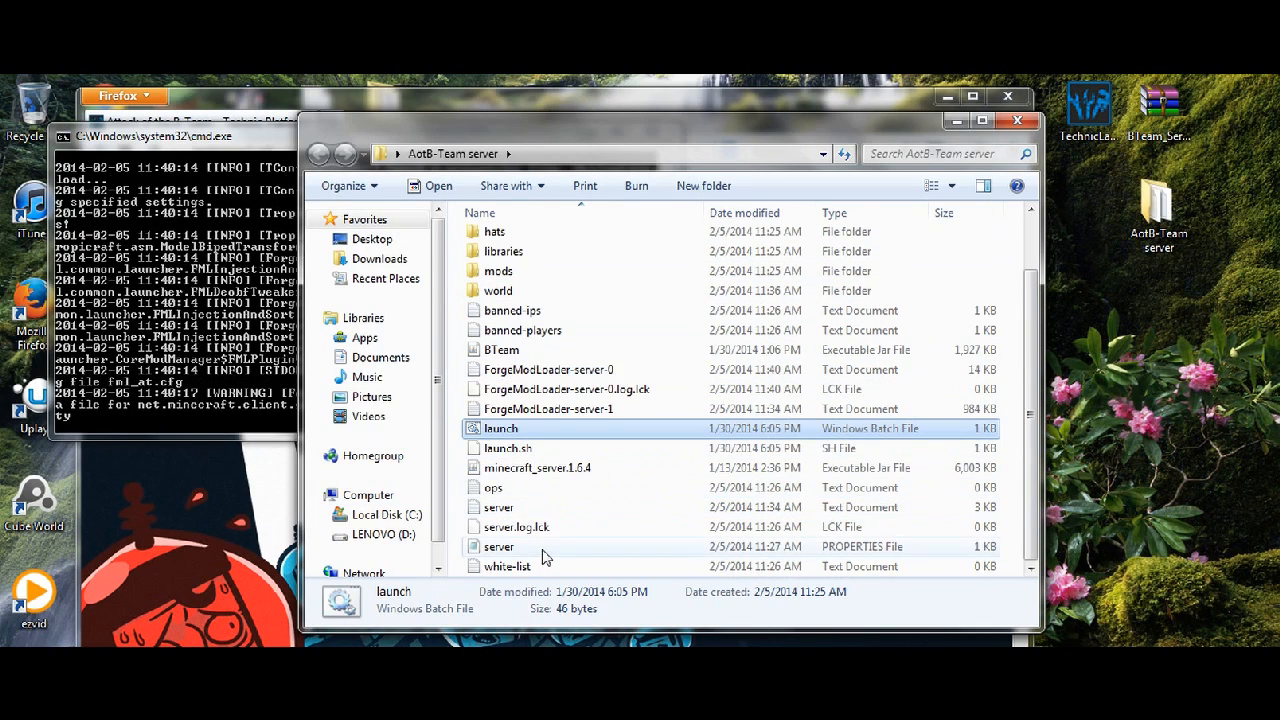
click(496, 546)
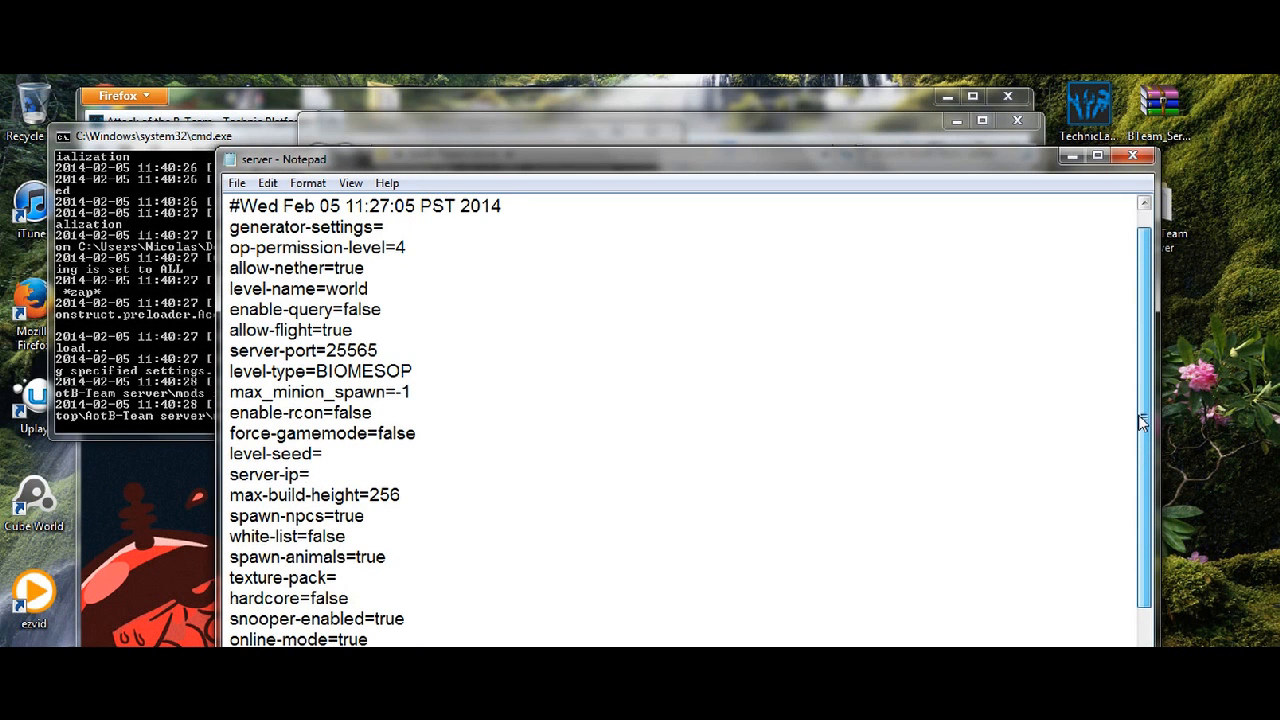
- Check the server-port value 25565 in server.properties and close Notepad
double_click(348, 370)
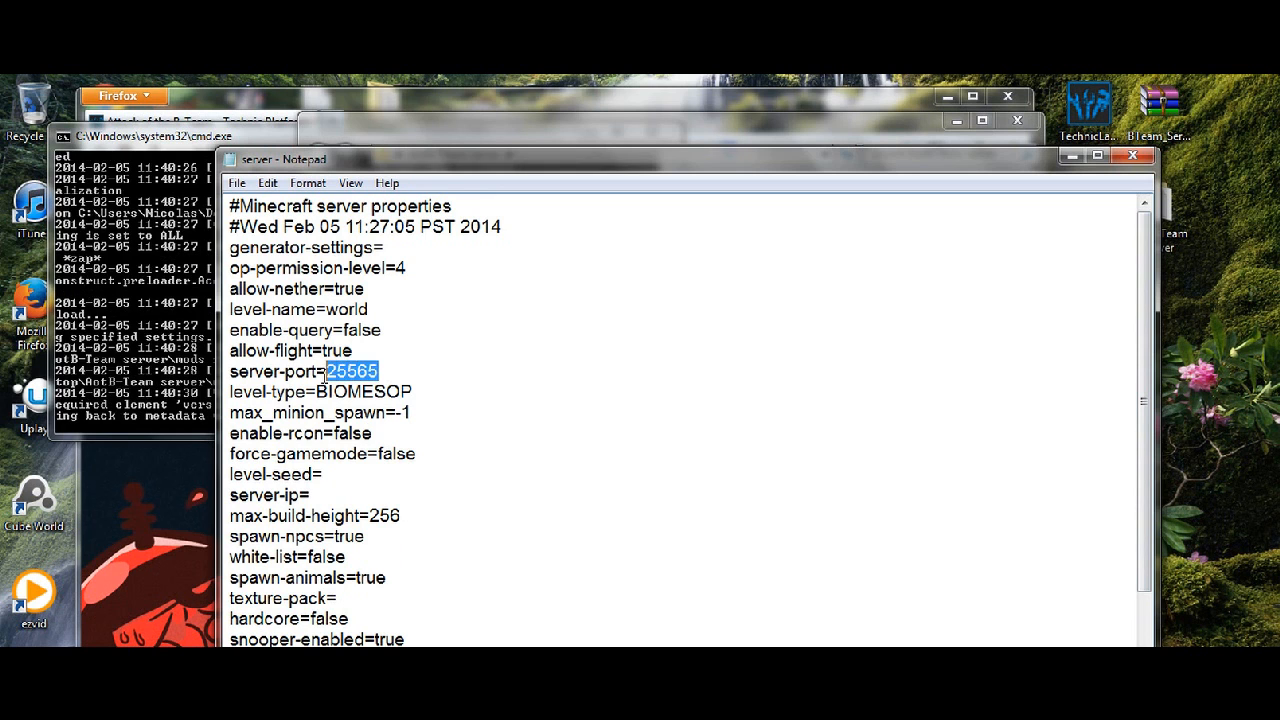
click(756, 454)
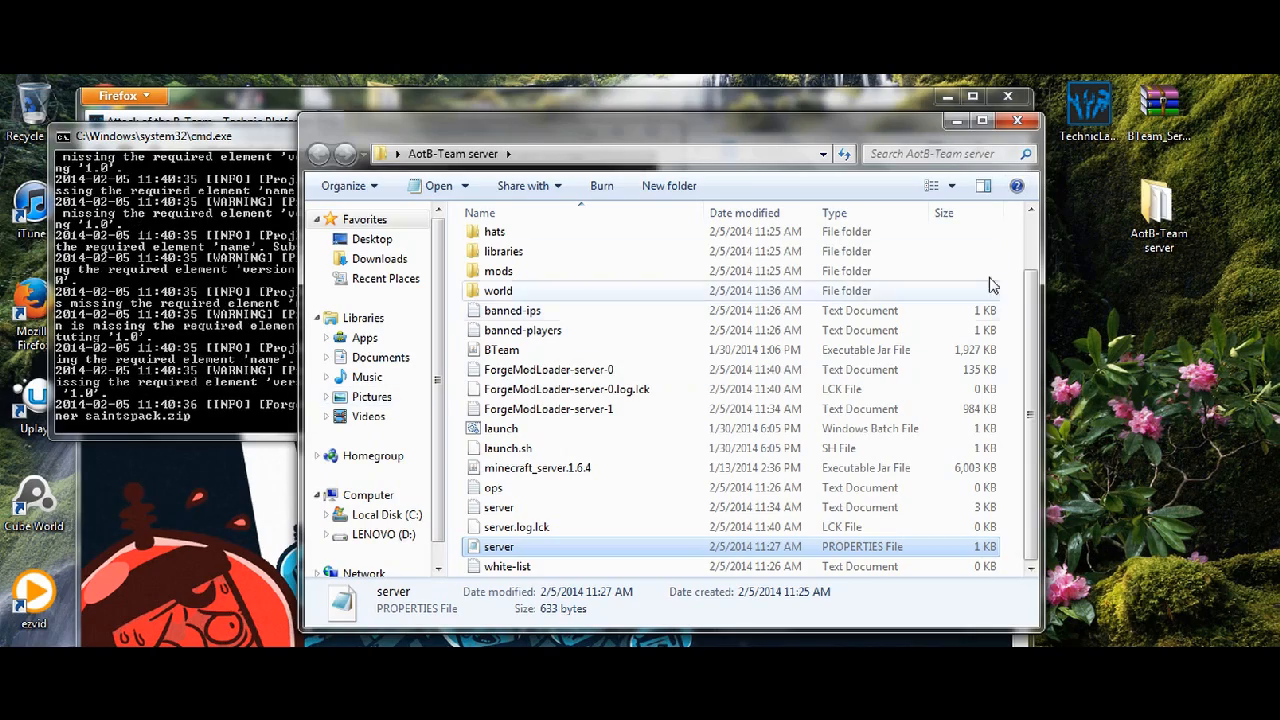
- Close the B-Team server folder window, leaving the server console running
click(170, 156)
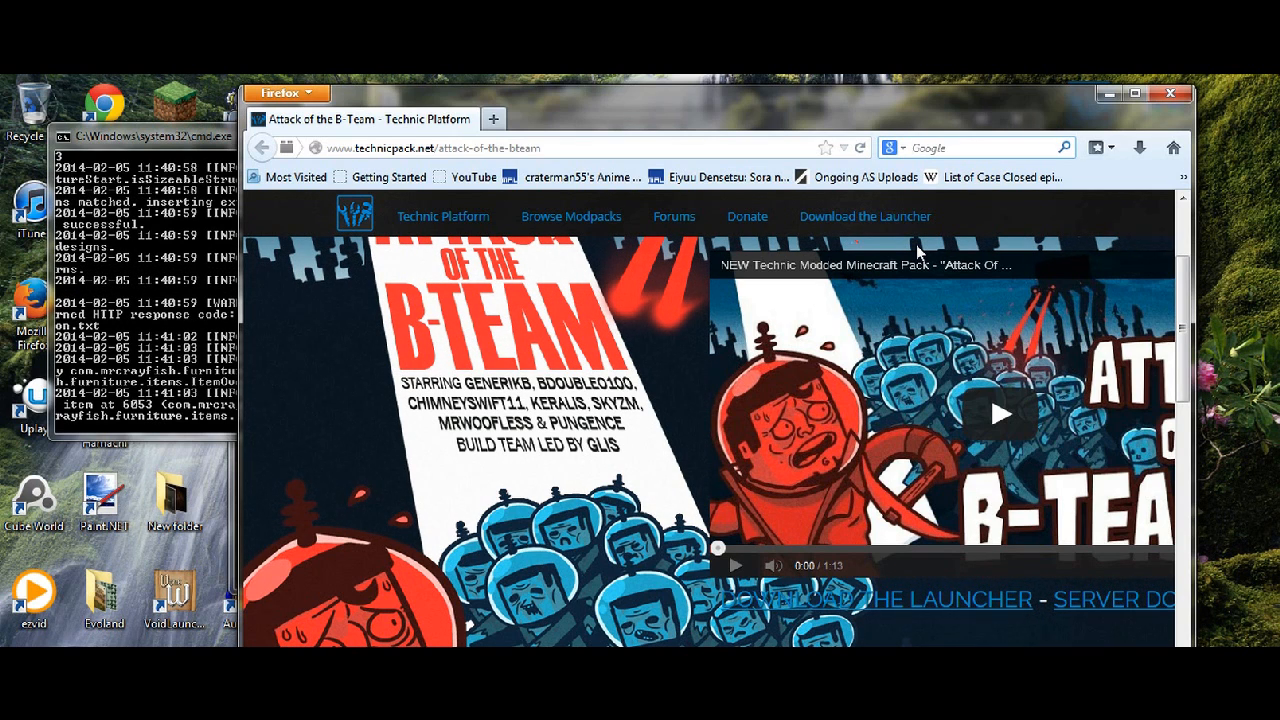
- Begin a whatismyip search in Firefox's search box (typed 'wha')
text(wha)
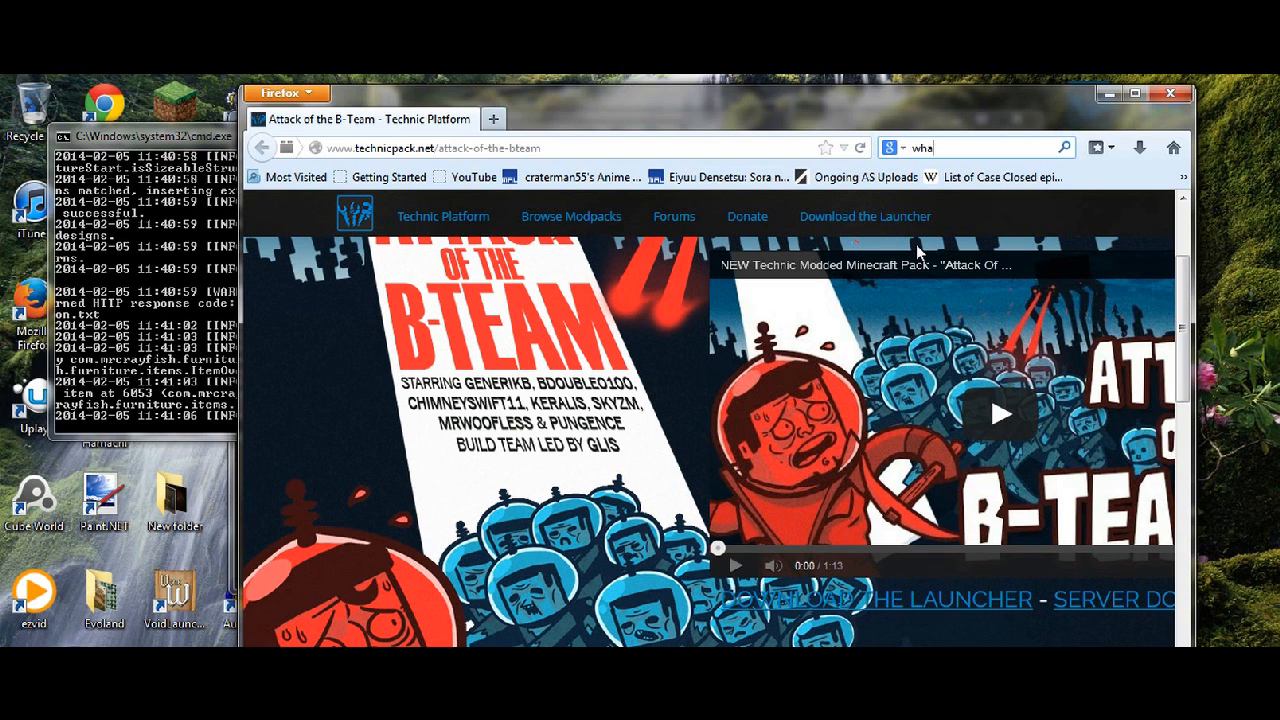
mouse_move(930, 160)
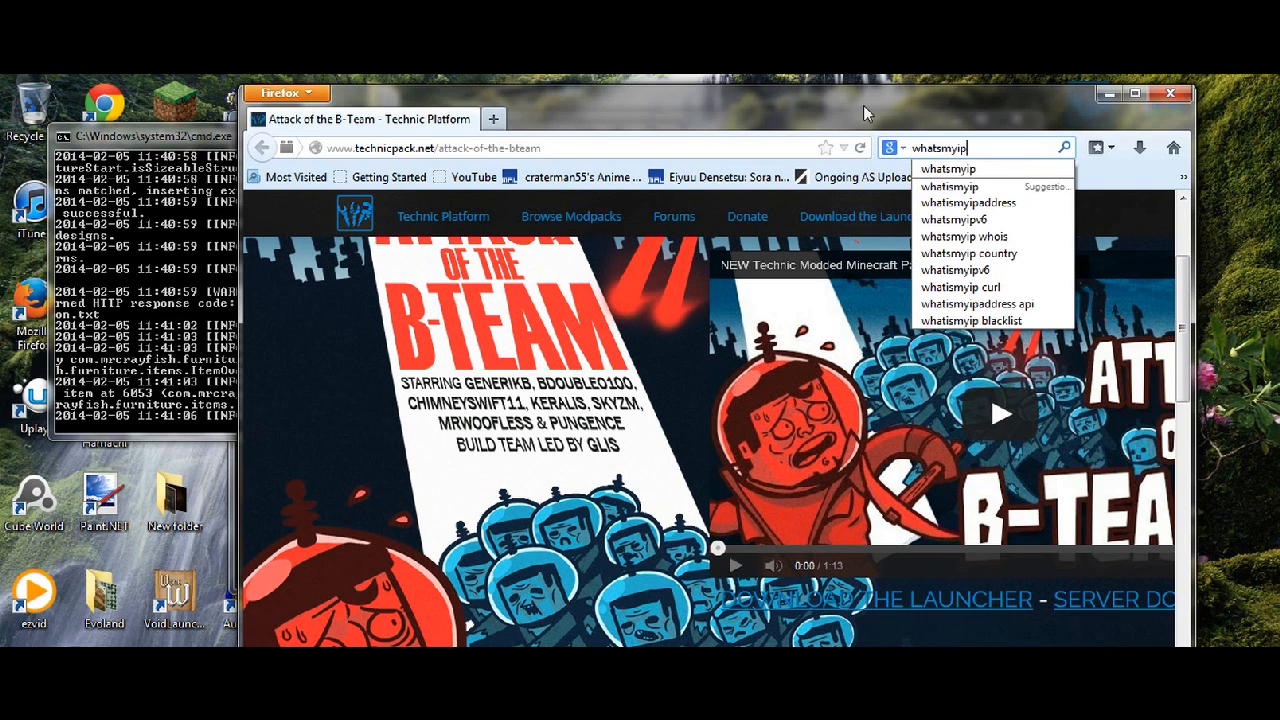
mouse_move(576, 116)
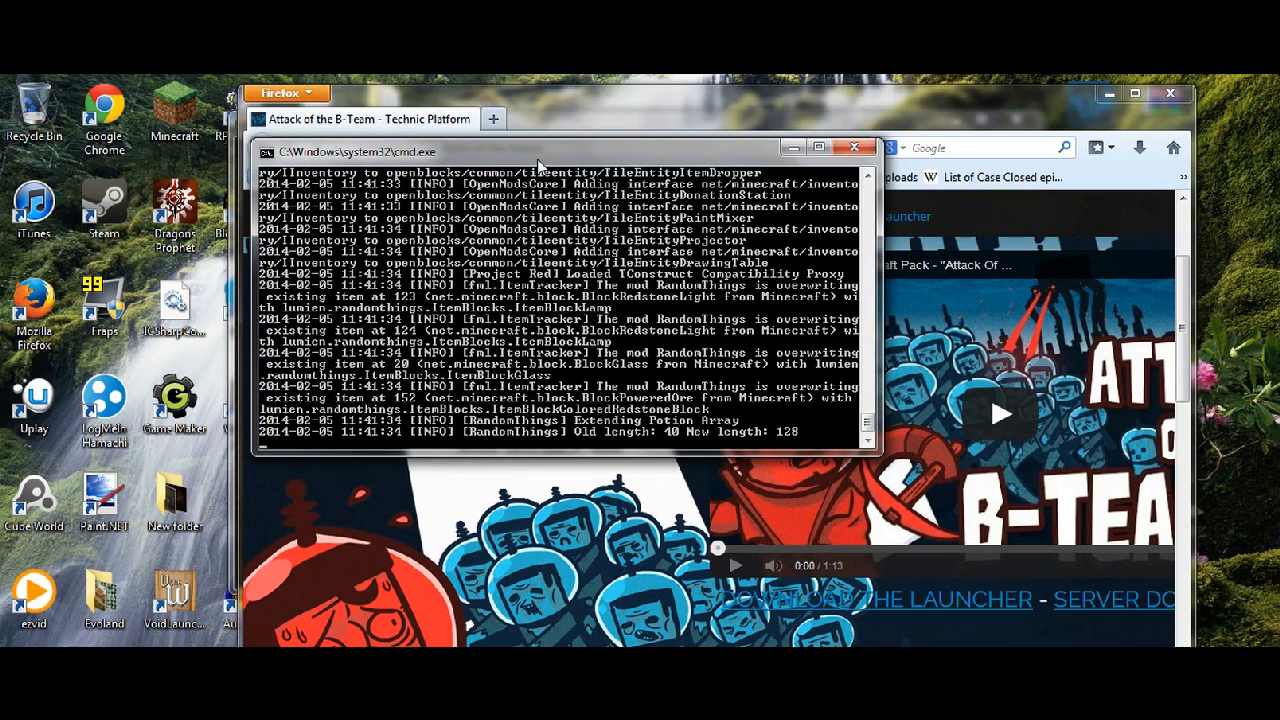
mouse_move(490, 82)
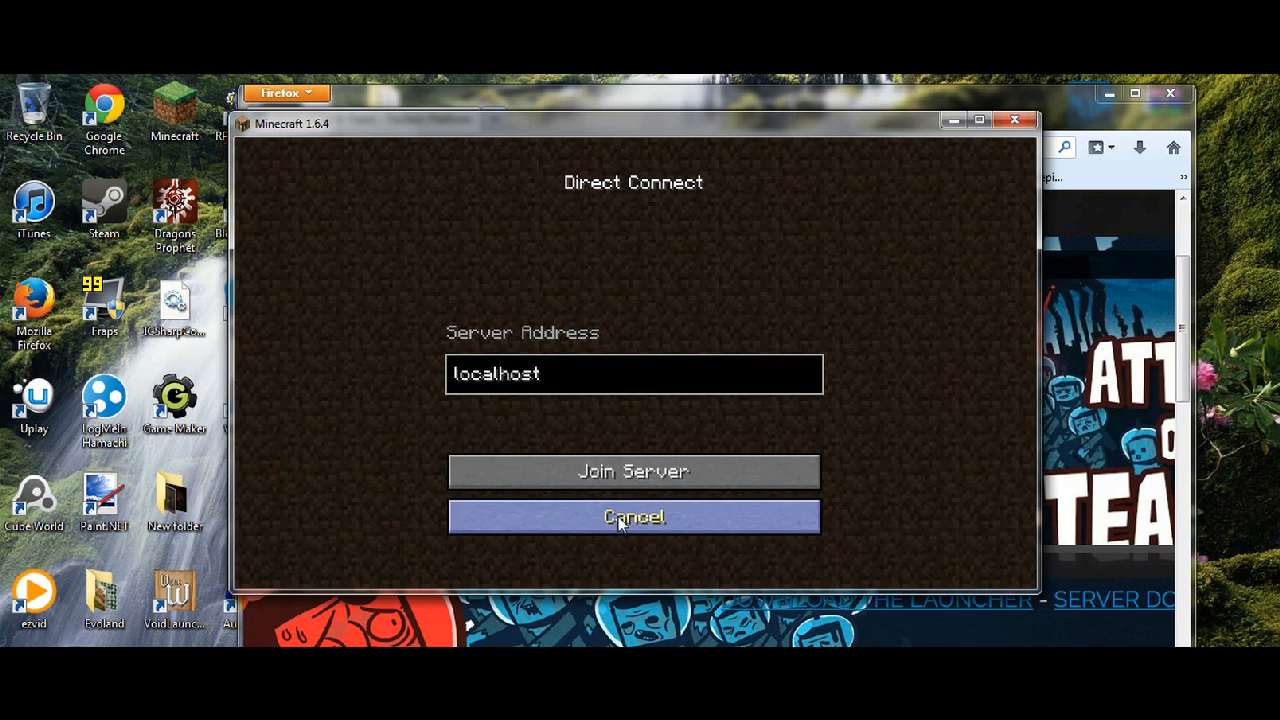
- Return to Play Multiplayer and reach Direct Connect with localhost as the address
click(632, 516)
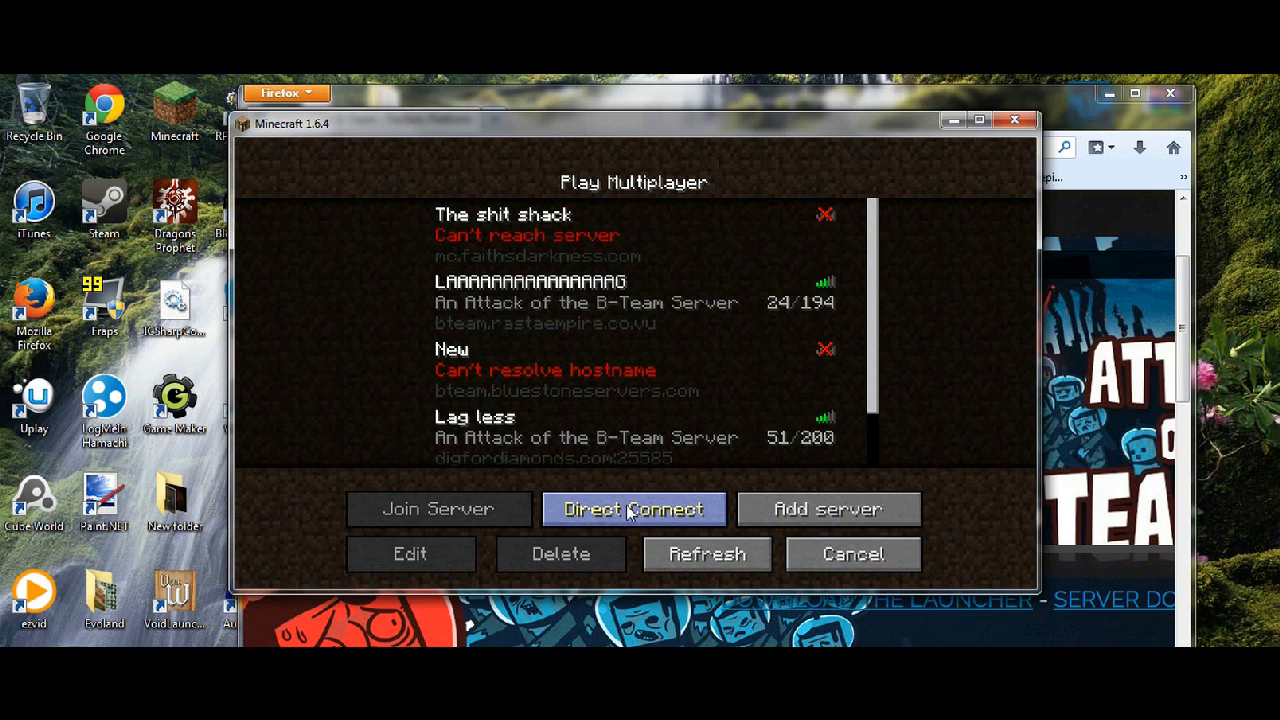
mouse_move(472, 200)
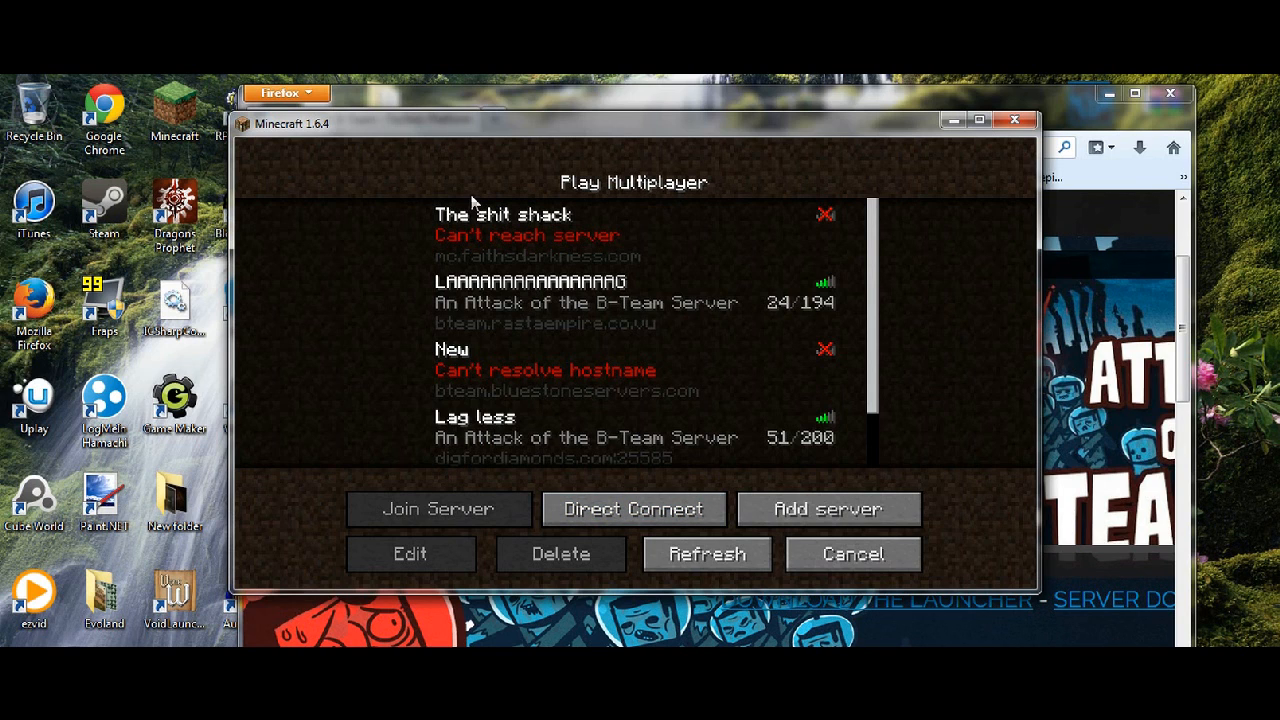
mouse_move(580, 462)
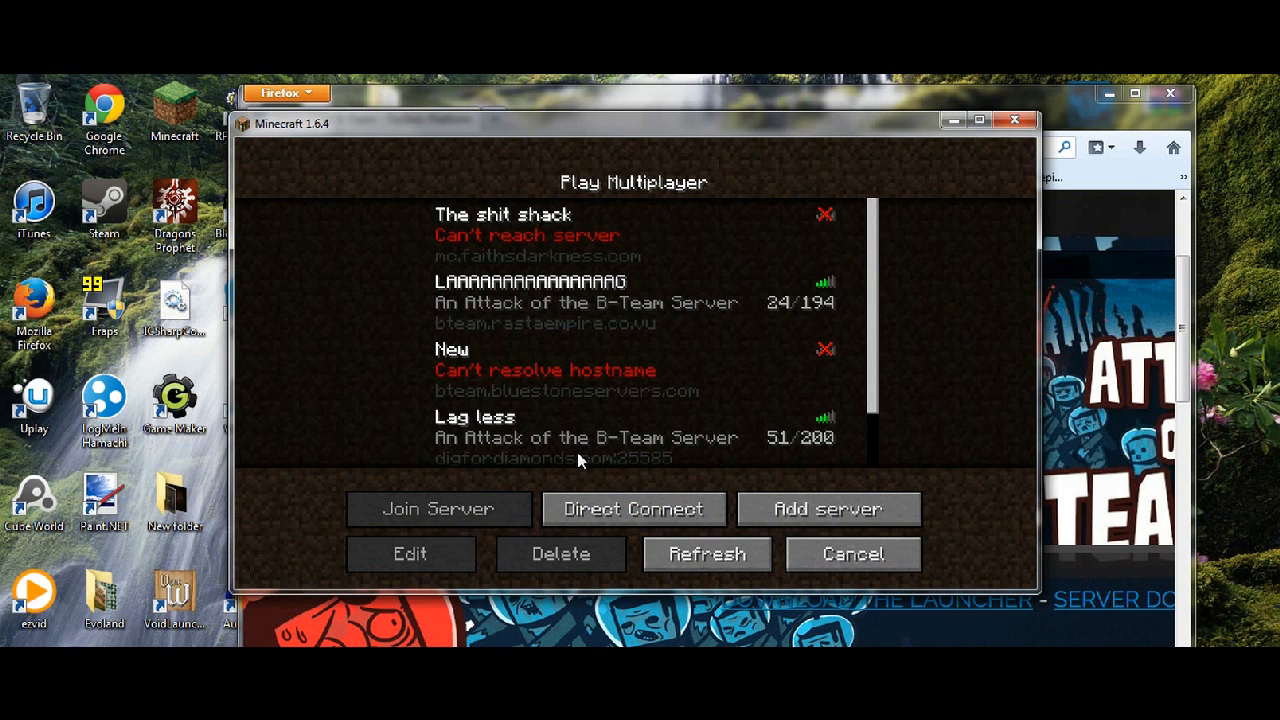
mouse_move(472, 138)
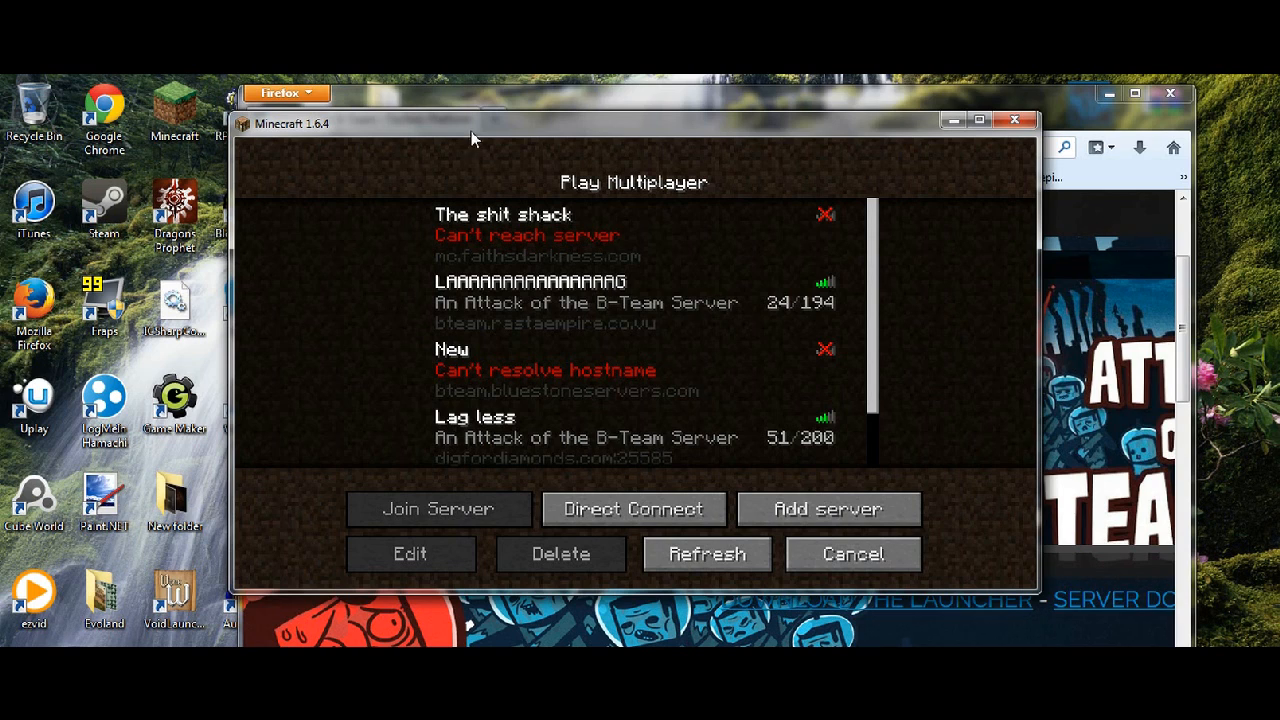
click(632, 510)
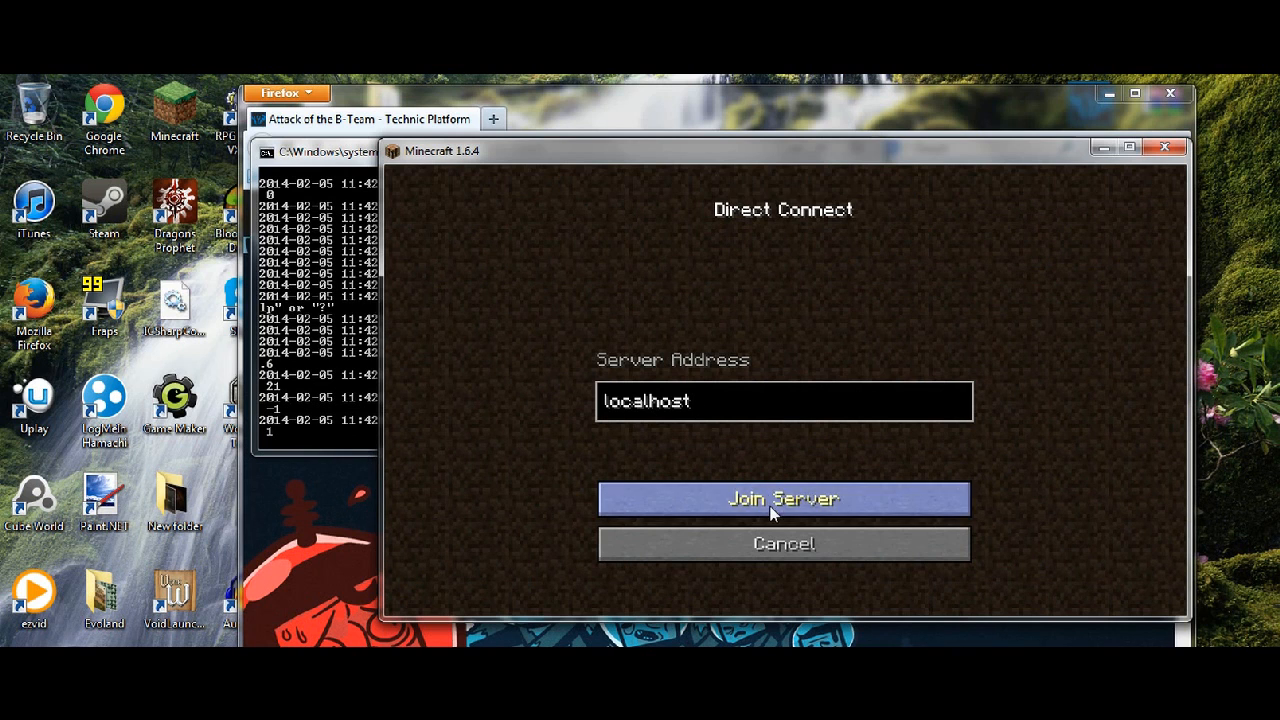
- Join the localhost server and wait through the loading screen
click(784, 500)
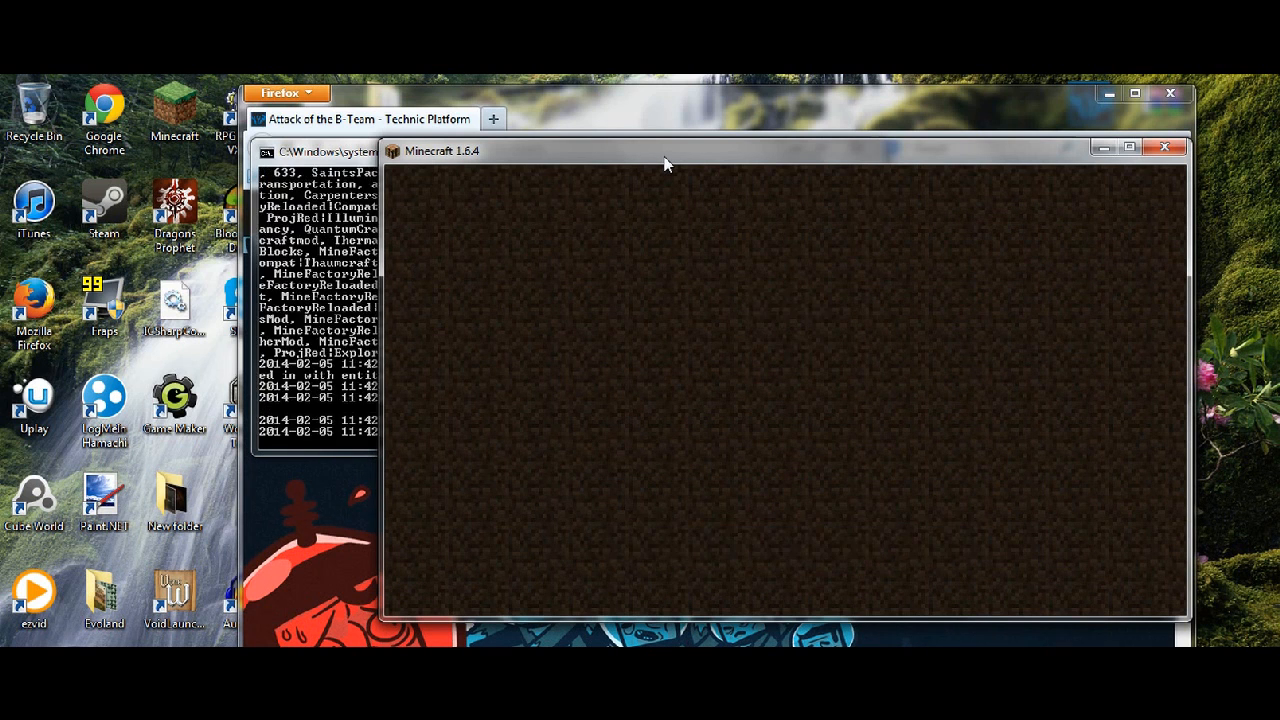
mouse_move(648, 292)
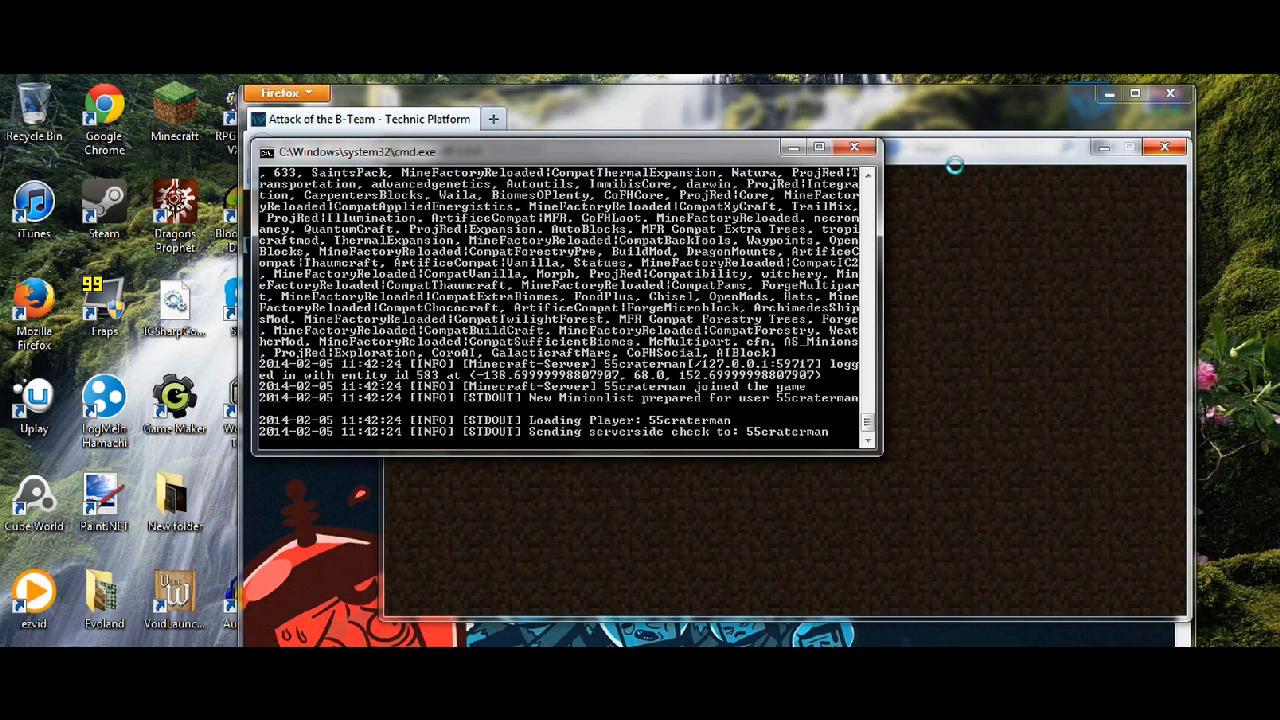
mouse_move(834, 548)
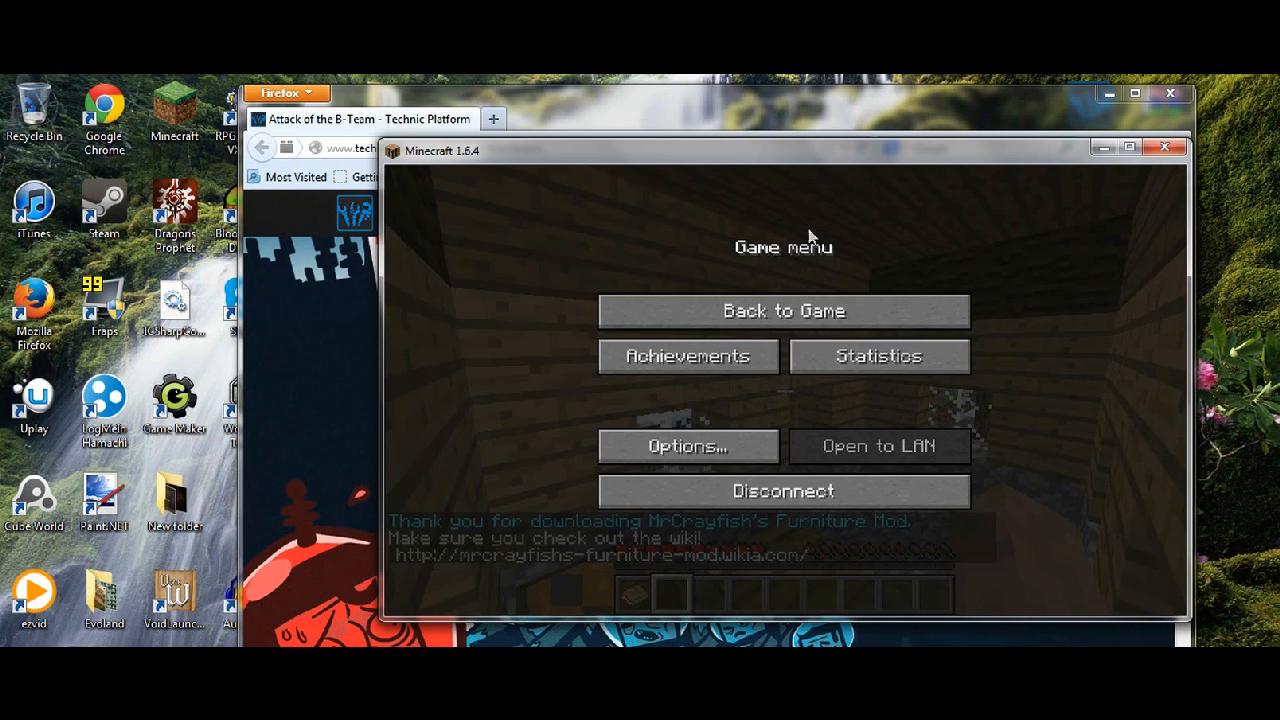
- Return to the game, explore the snowy world, then bring up the pause menu
click(784, 310)
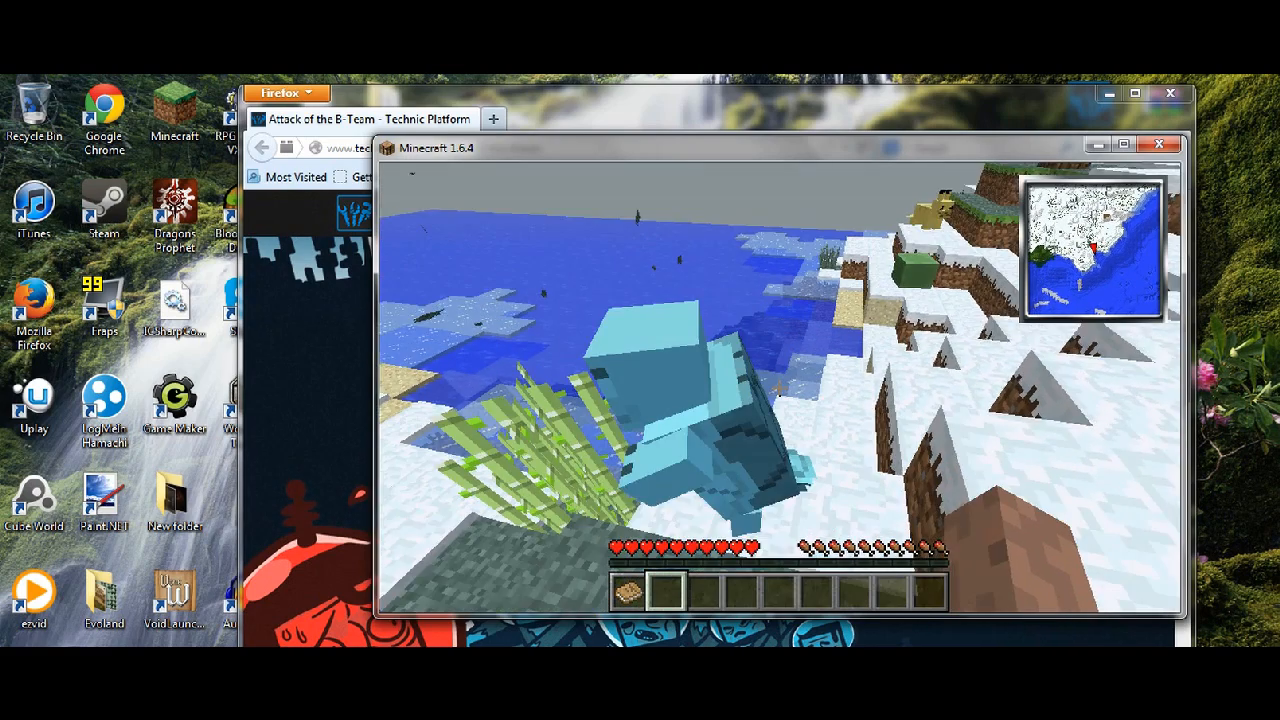
mouse_move(780, 380)
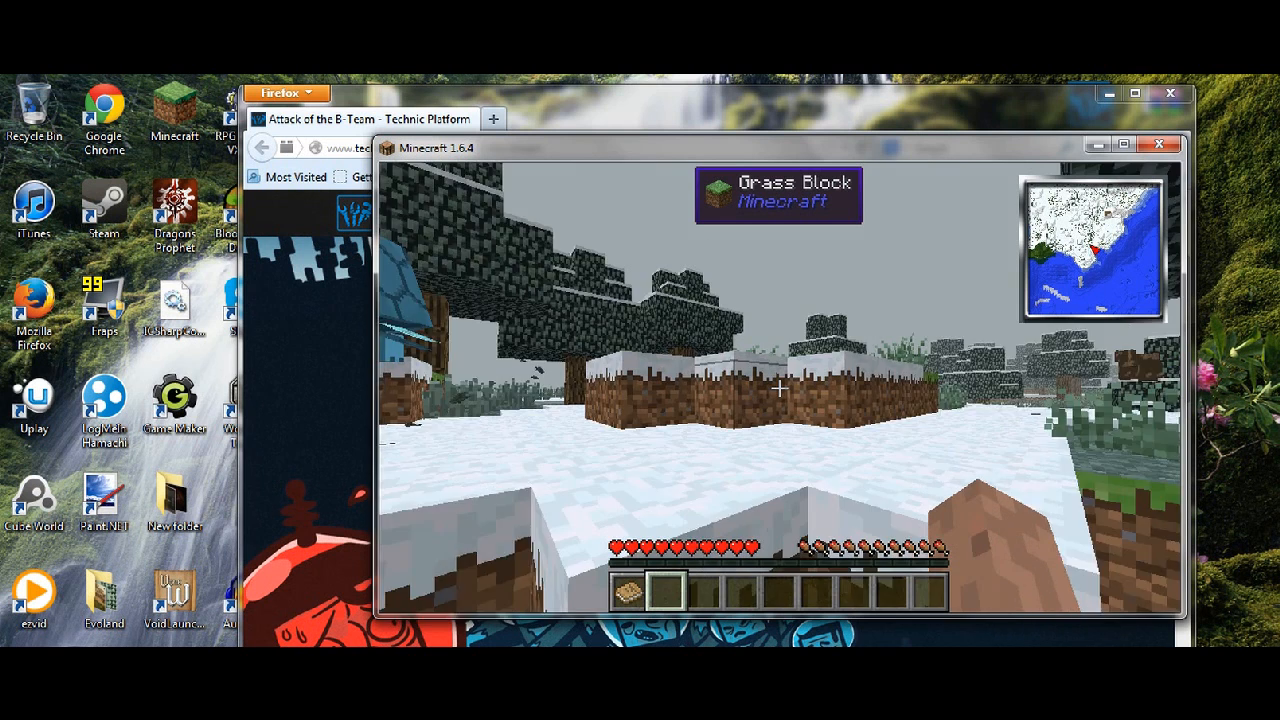
key(Escape)
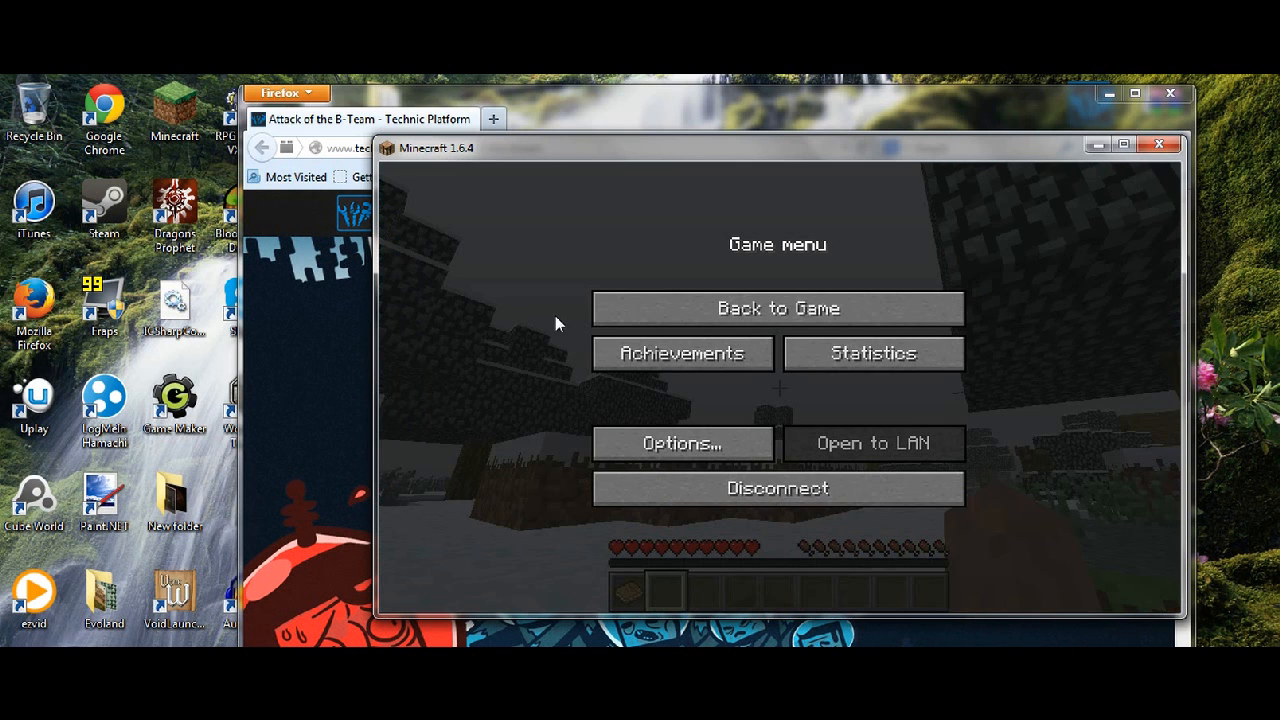
mouse_move(602, 314)
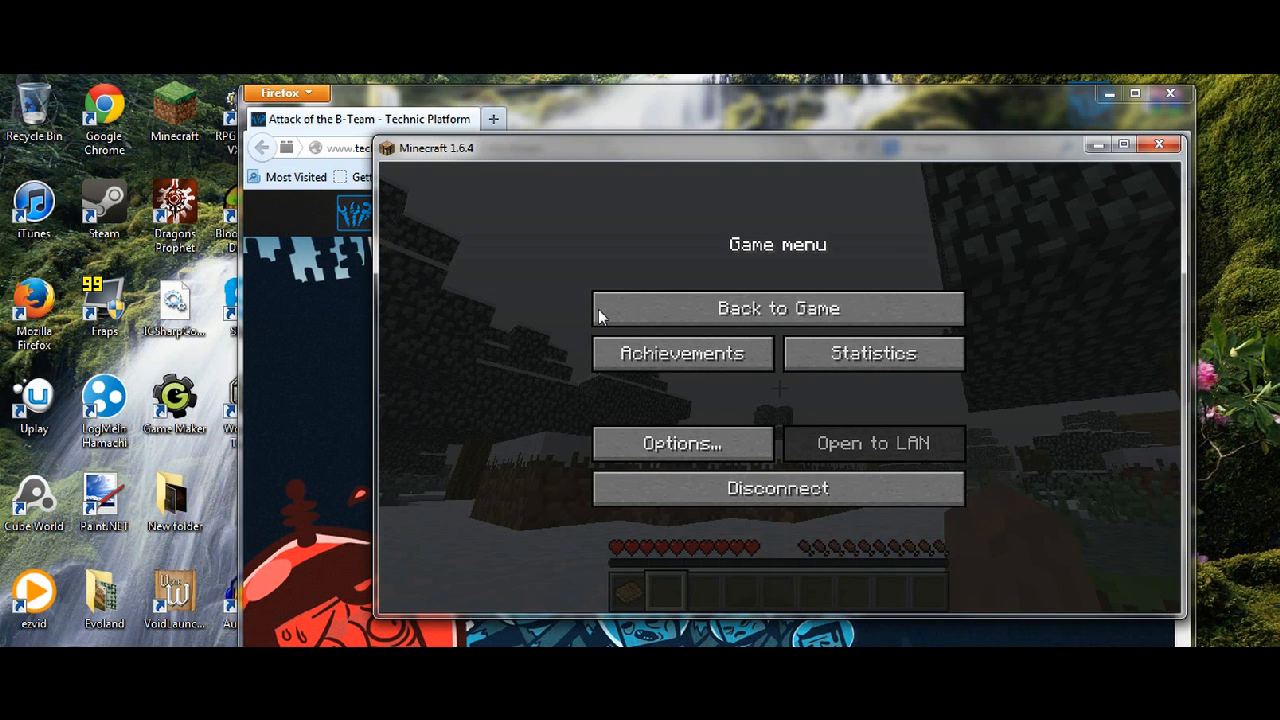
mouse_move(1200, 168)
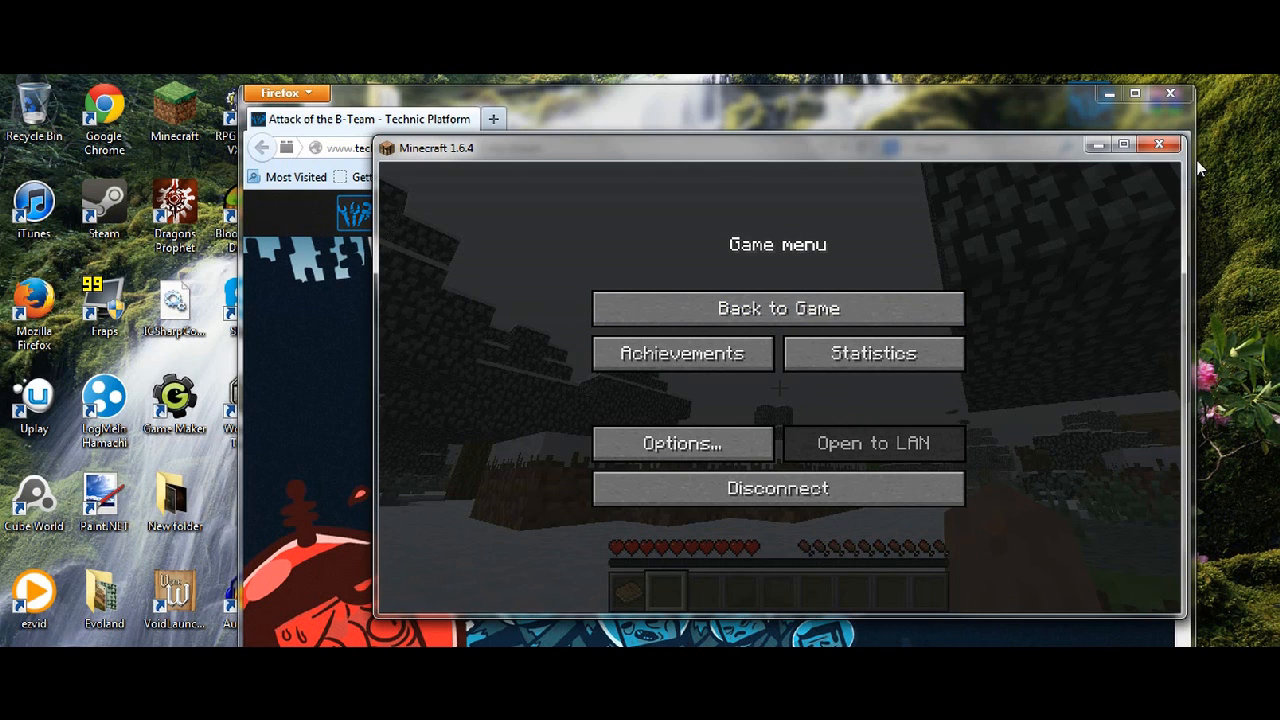
mouse_move(1144, 122)
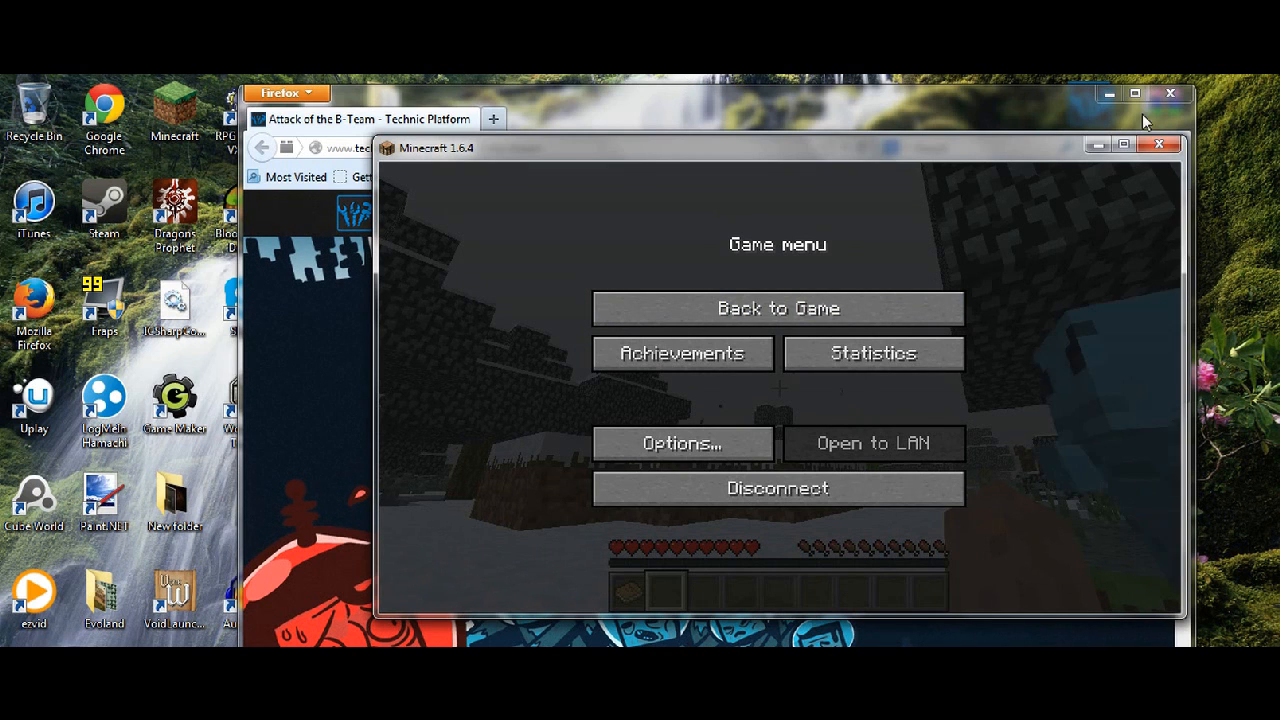
mouse_move(1236, 116)
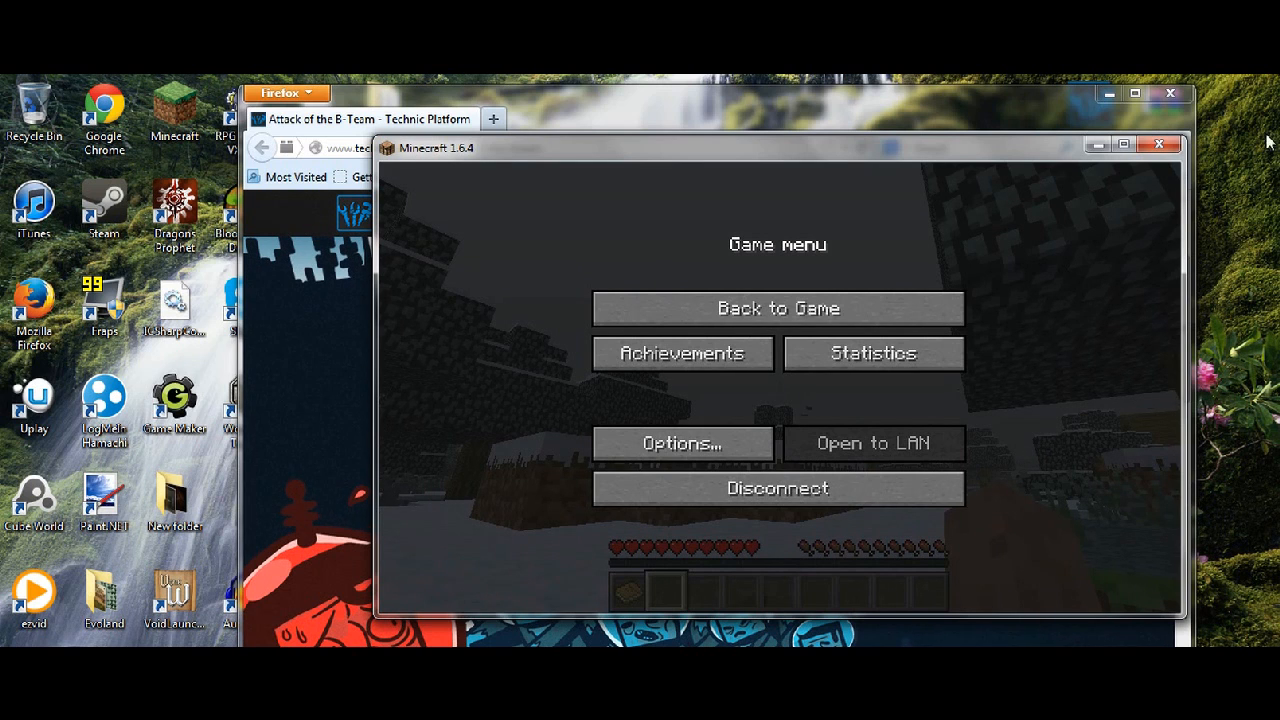
mouse_move(1248, 94)
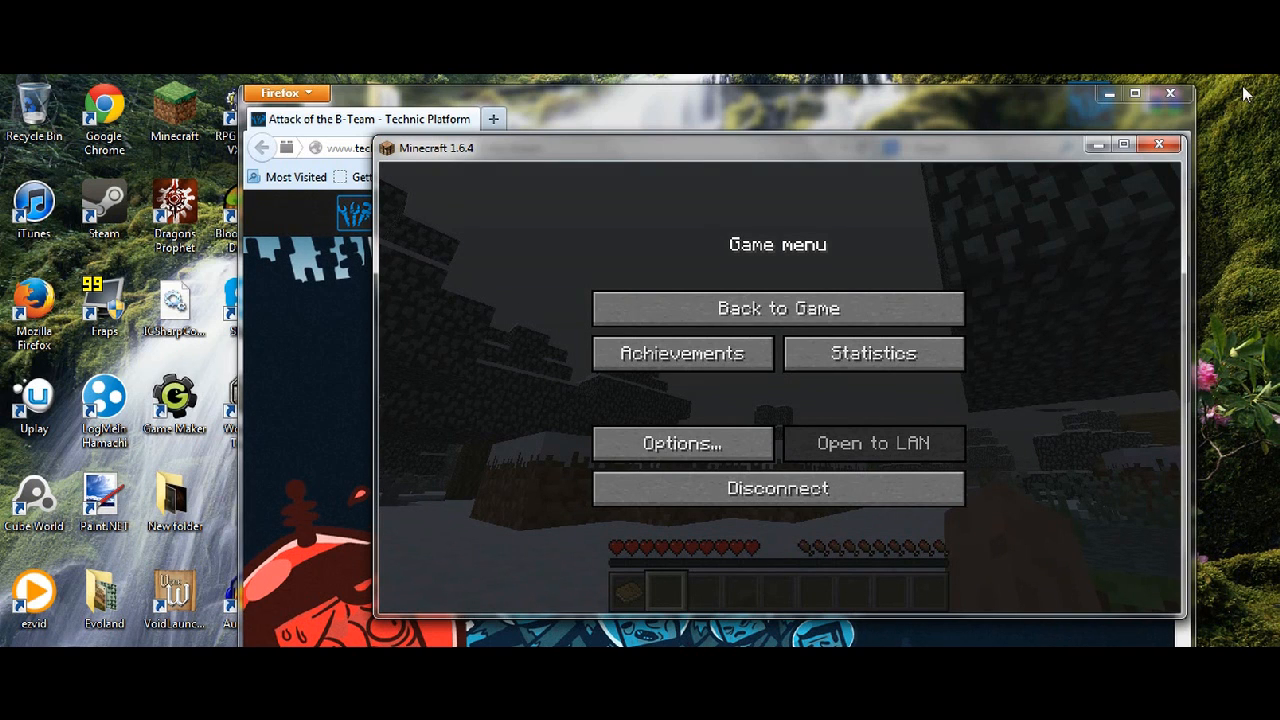
mouse_move(1170, 196)
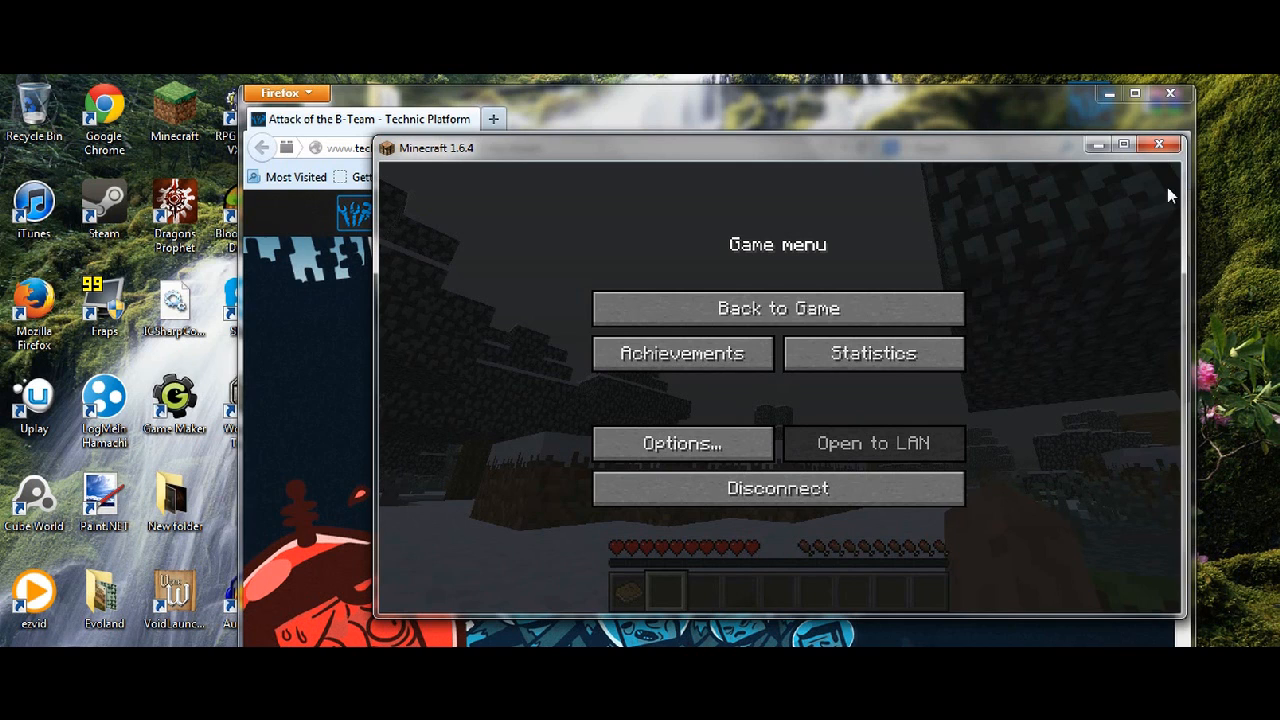